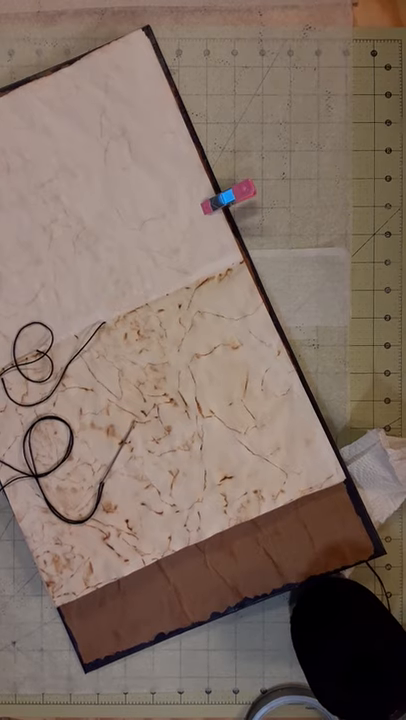
mouse_move(90, 460)
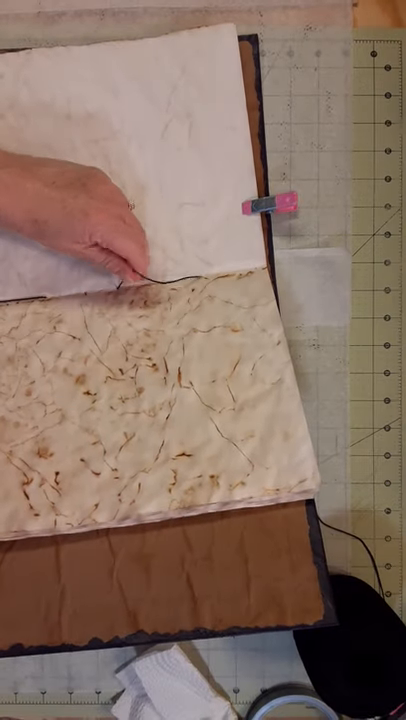
mouse_move(90, 230)
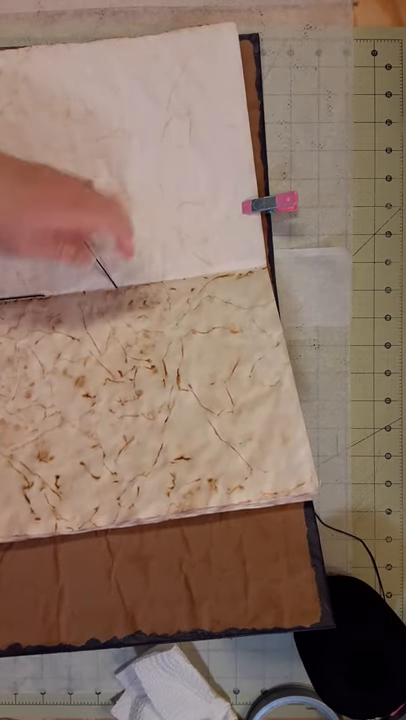